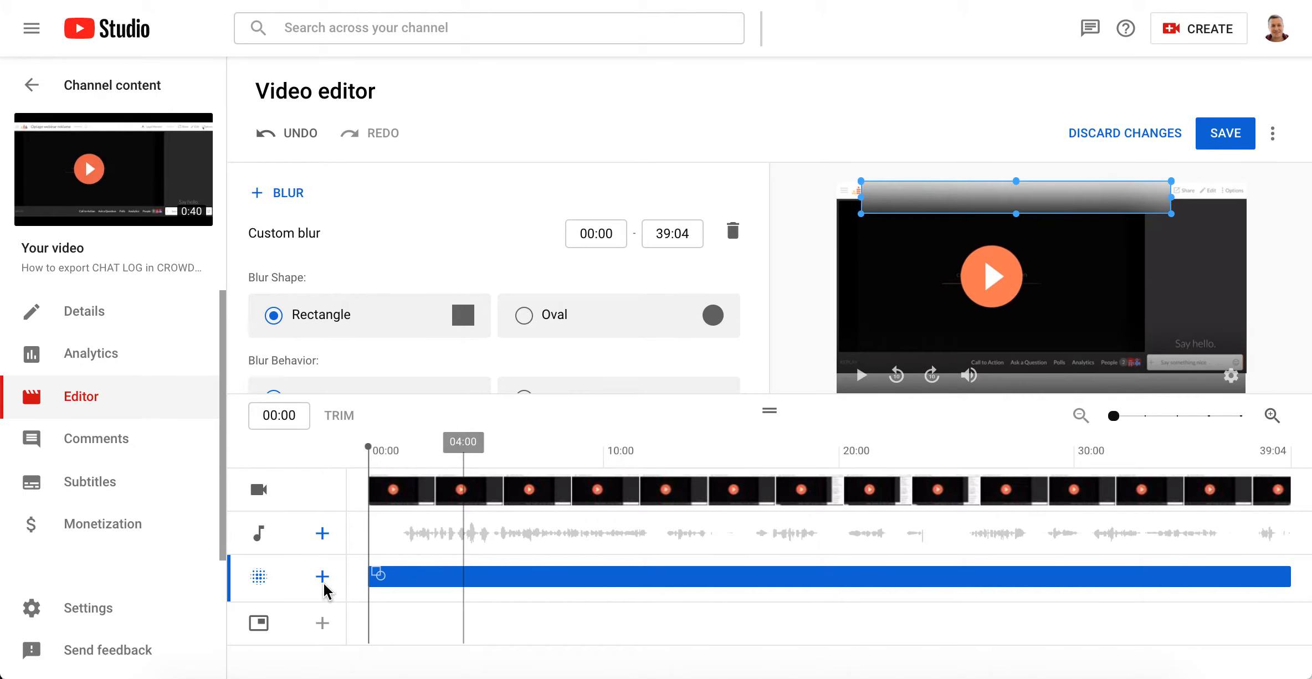
Step: Add a custom rectangular blur over the top strip with Track object behaviour
left_click(323, 577)
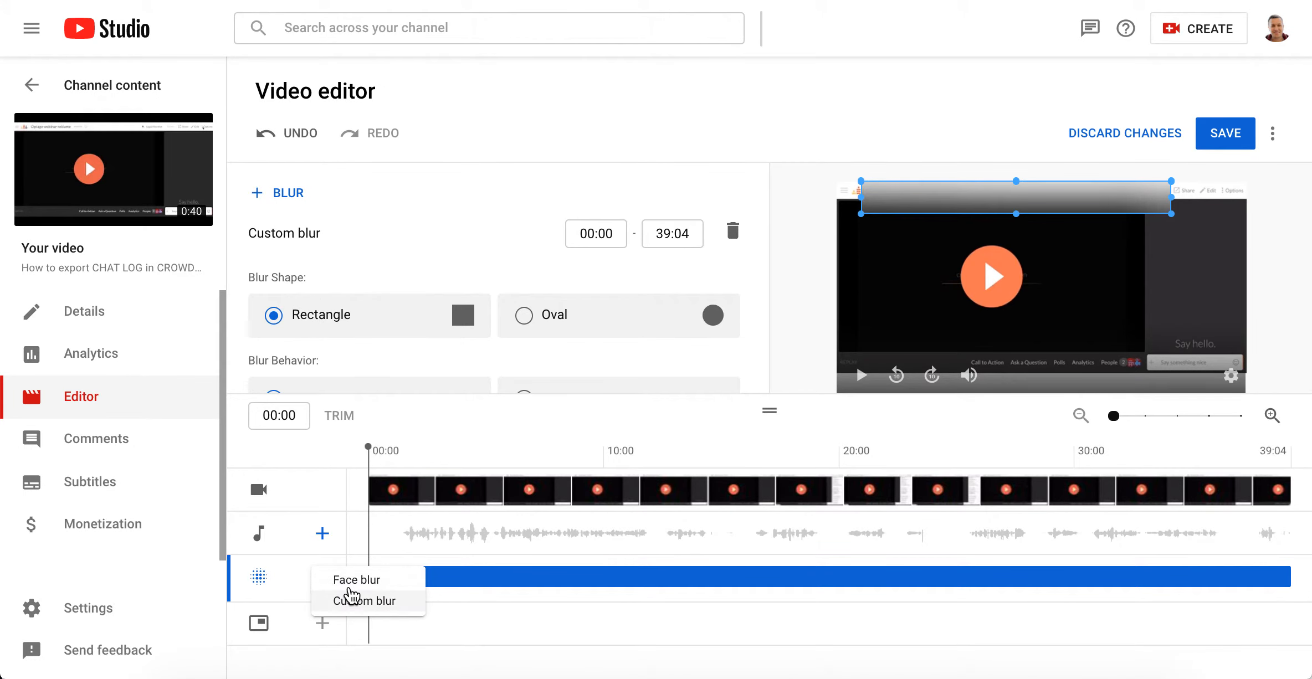
mouse_move(762, 351)
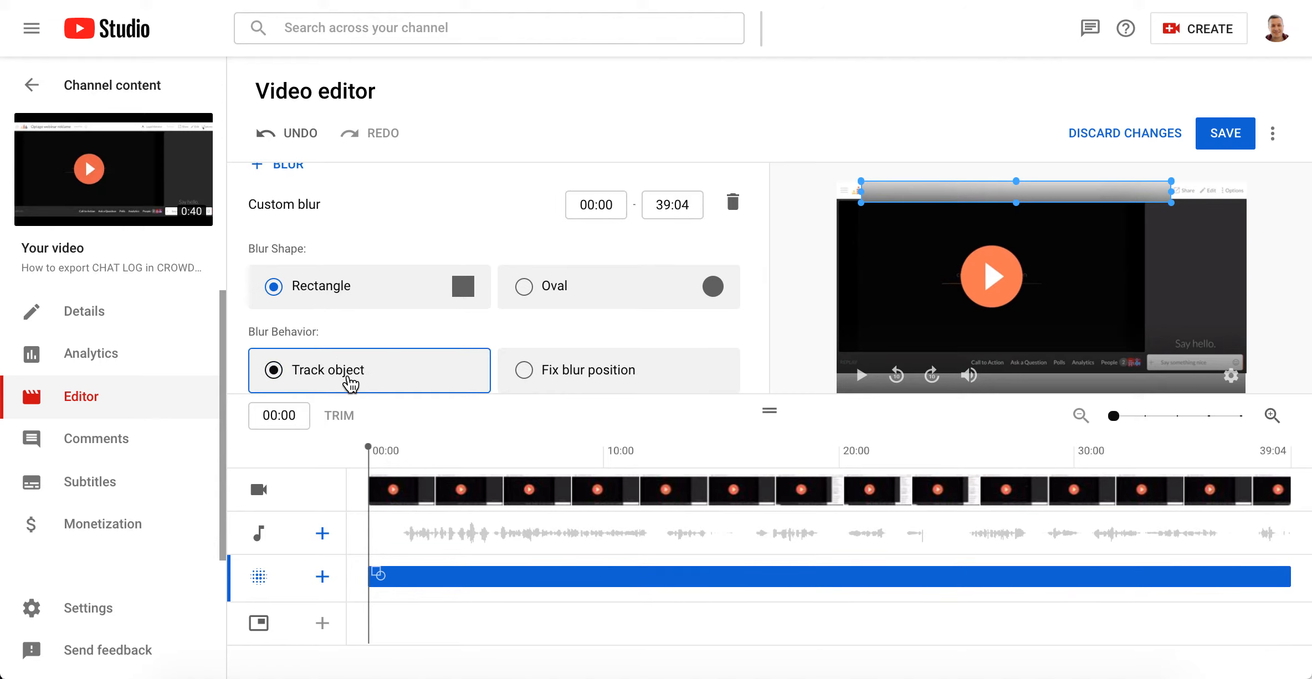
mouse_move(544, 387)
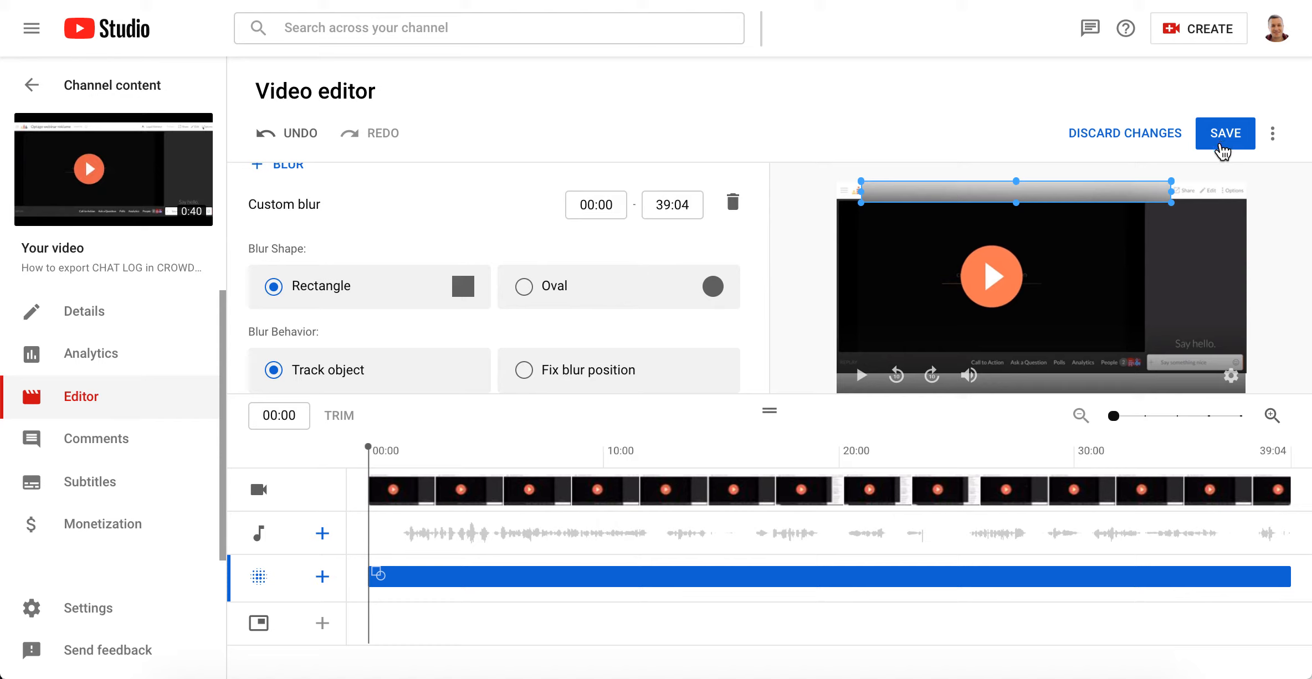
mouse_move(1287, 585)
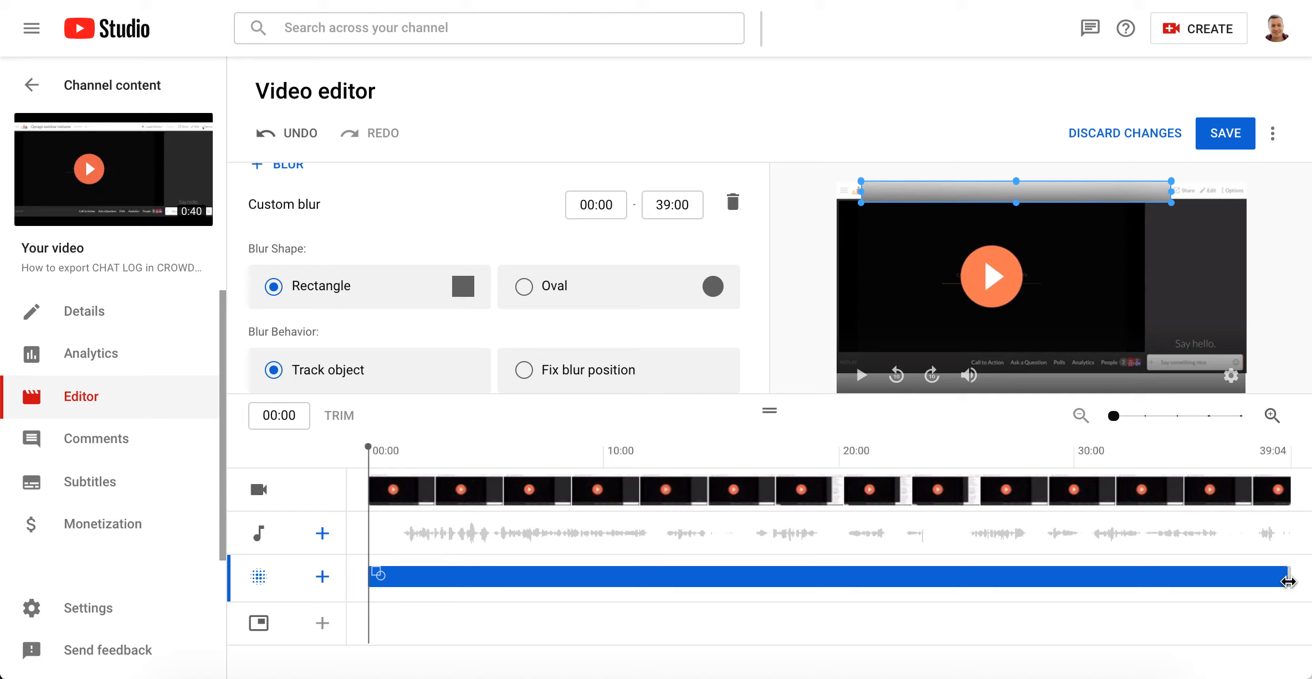
mouse_move(1258, 429)
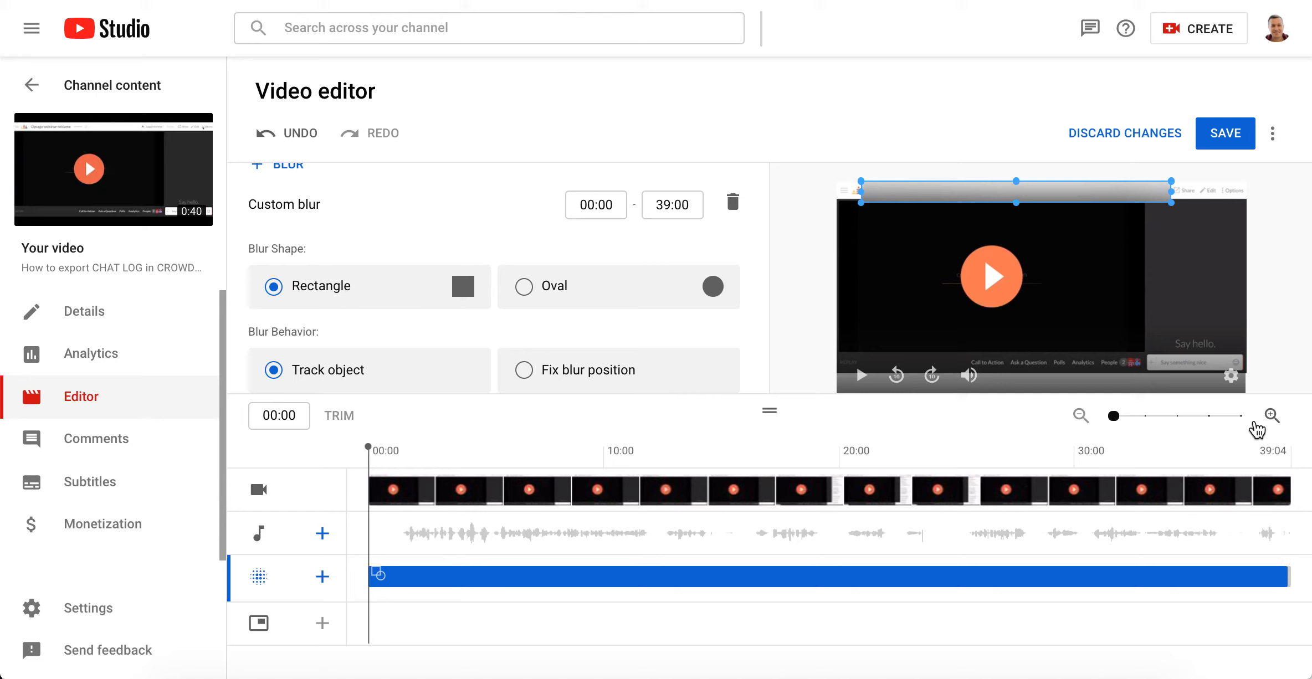
Step: Save the video with the blur ending at 39:00 and confirm the Save changes dialog
left_click(1225, 133)
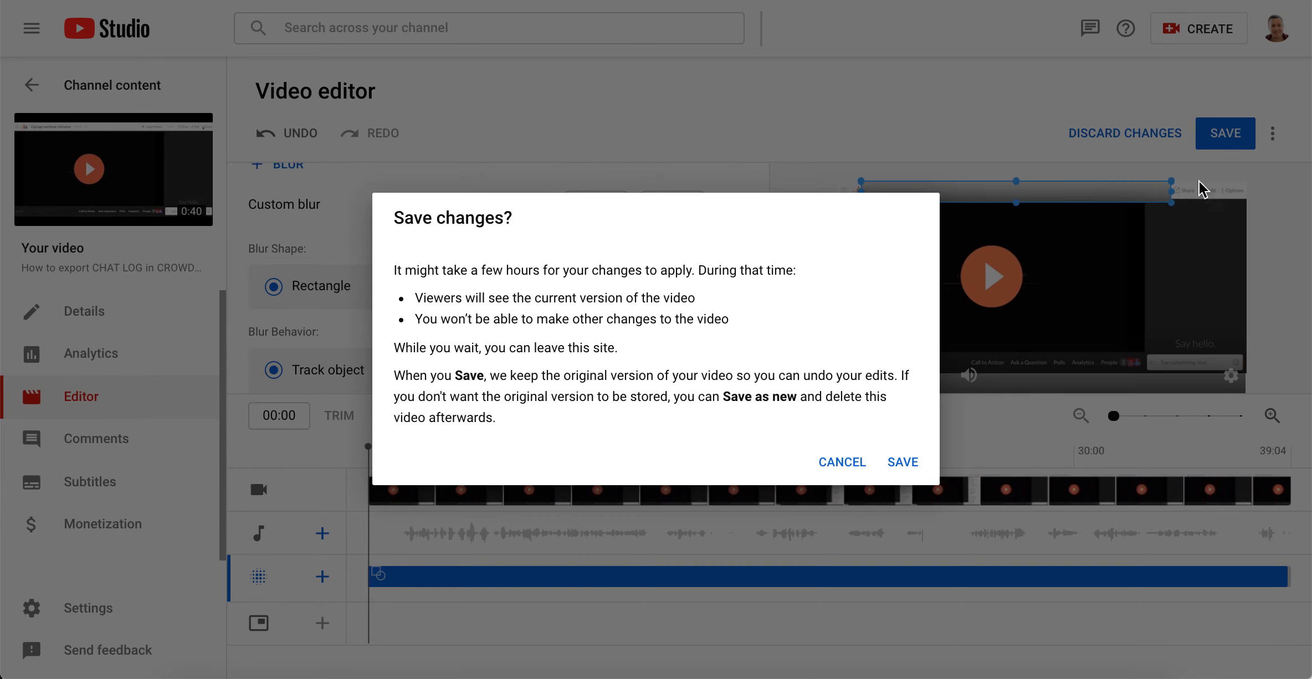
left_click(902, 462)
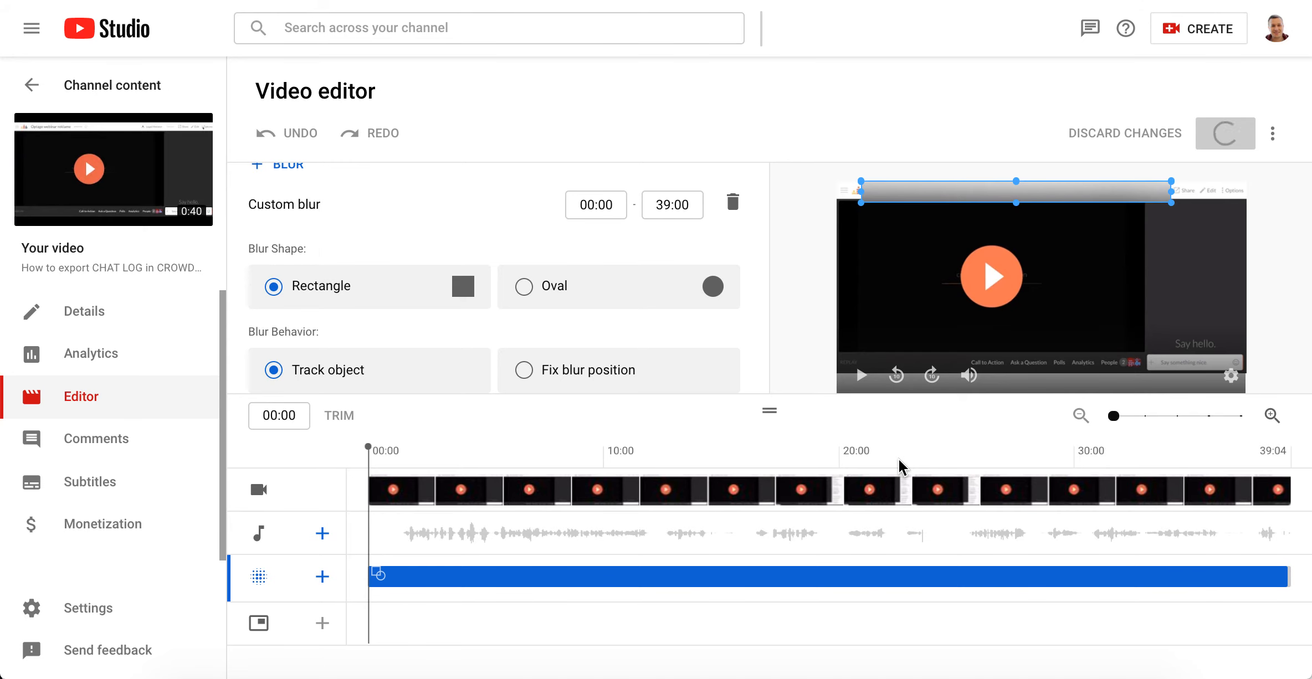
Step: Acknowledge the save so the video shows as being processed
left_click(1225, 133)
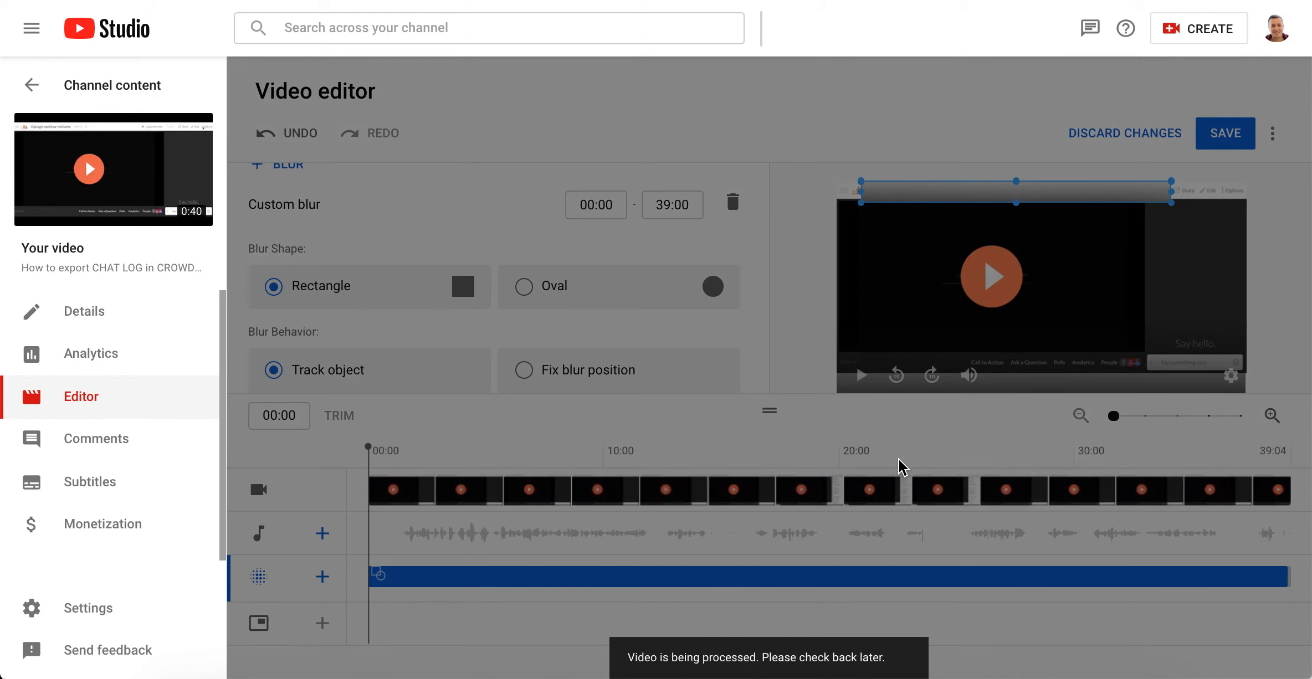
mouse_move(692, 669)
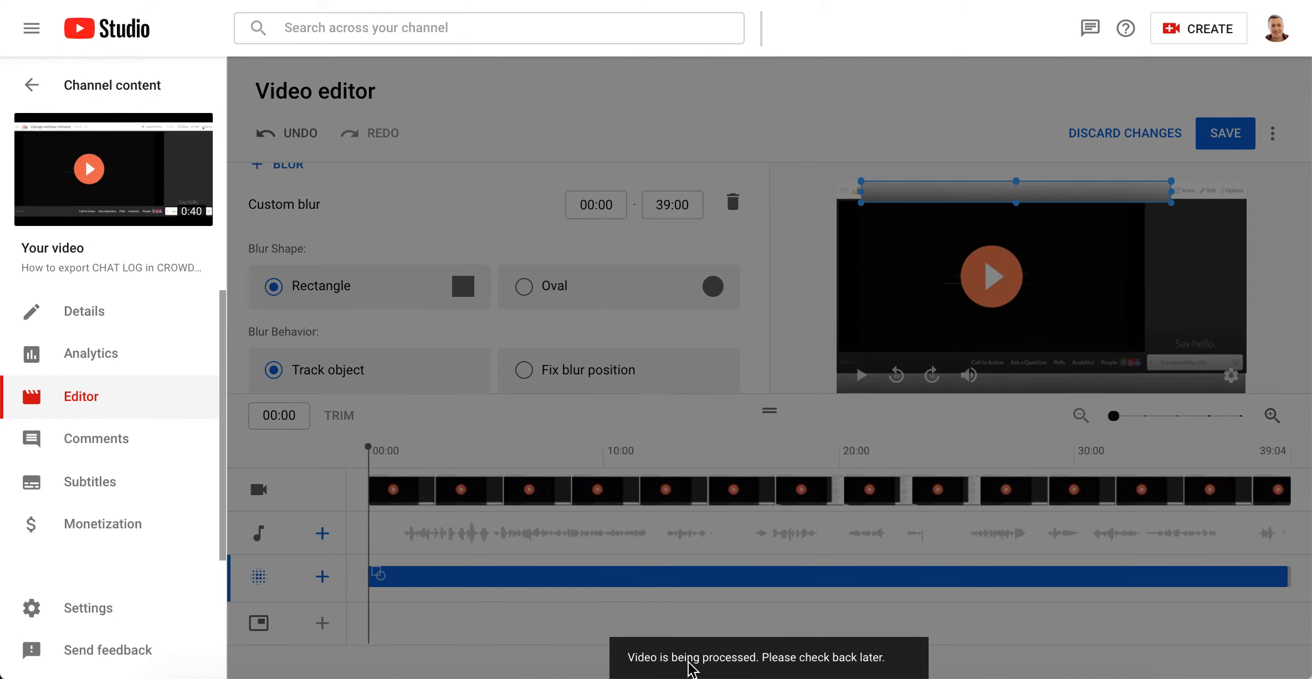
mouse_move(835, 619)
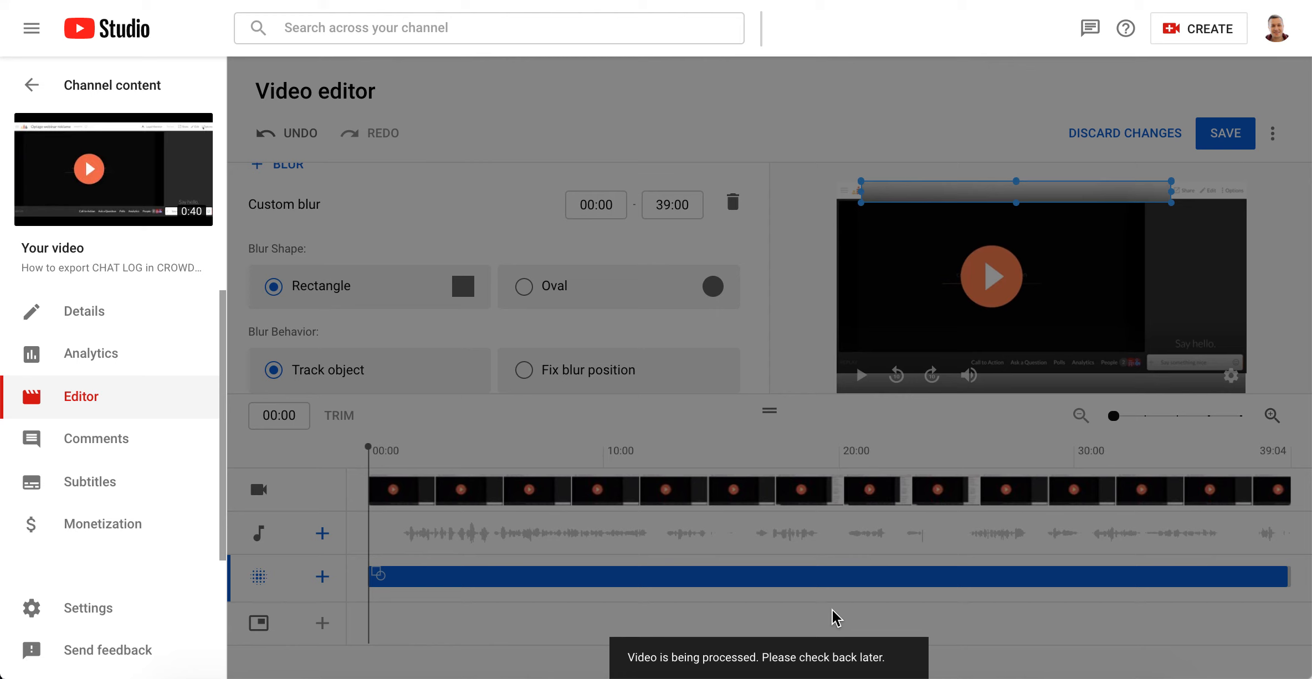
mouse_move(855, 617)
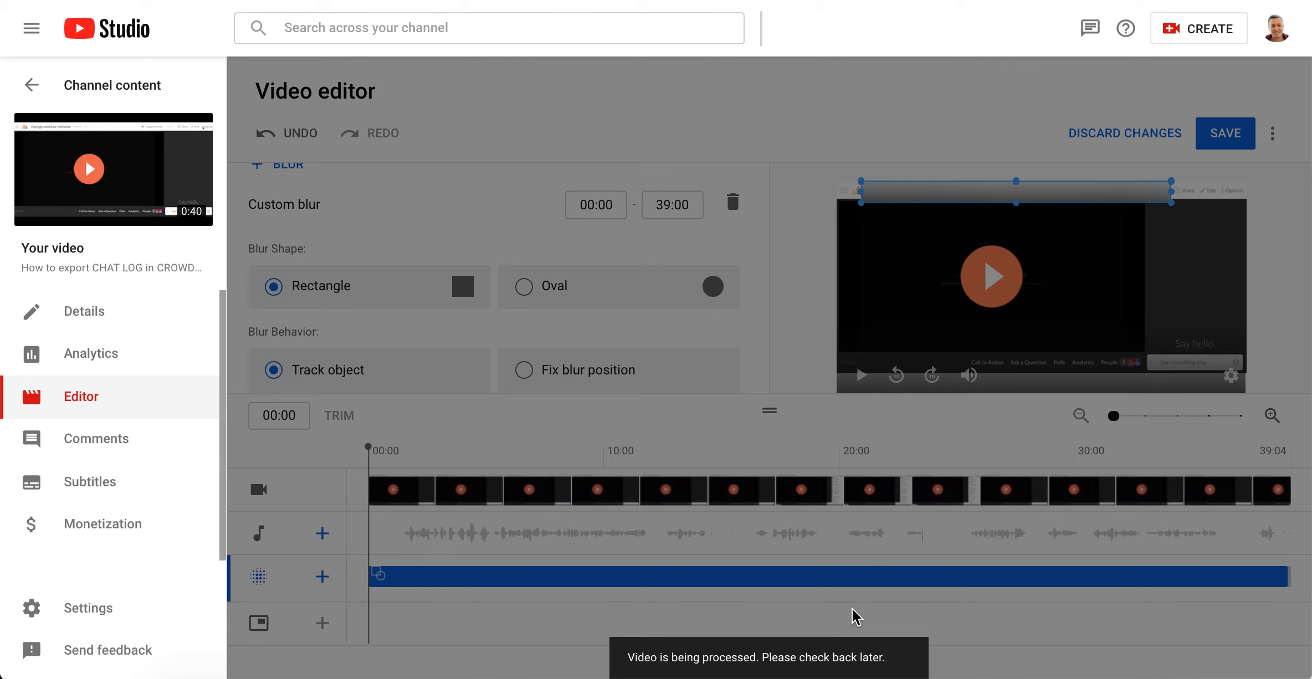
mouse_move(1297, 589)
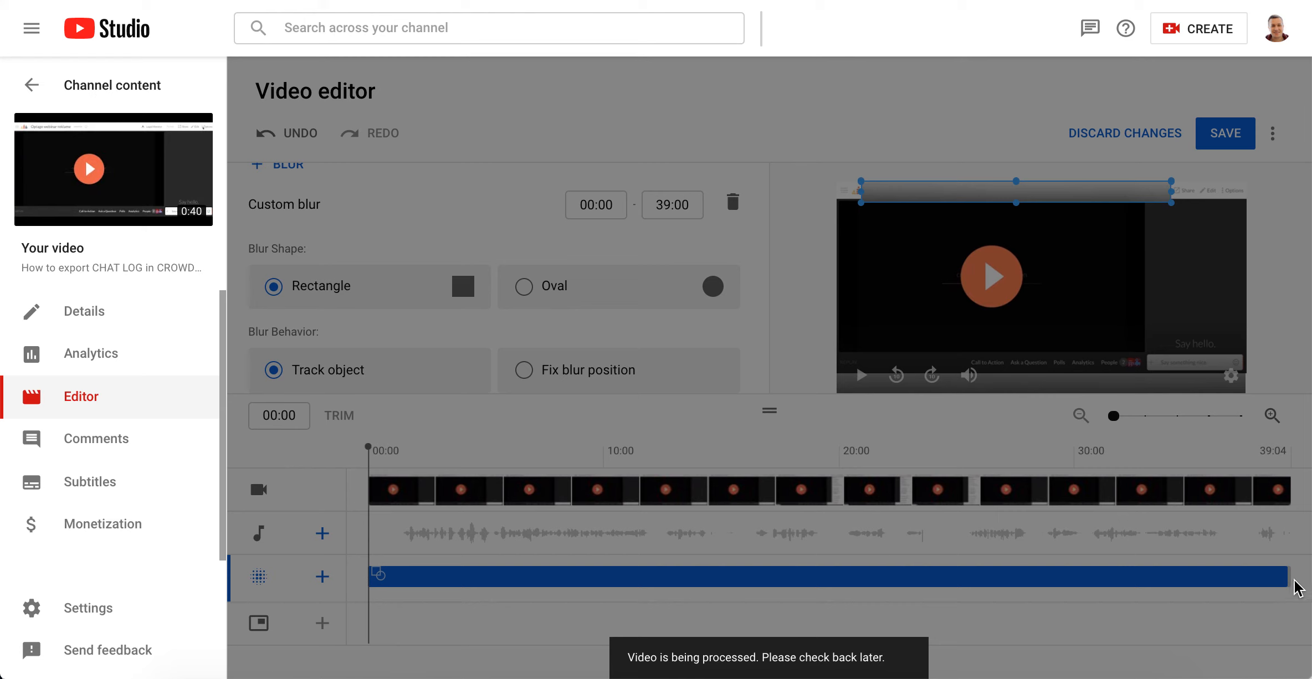